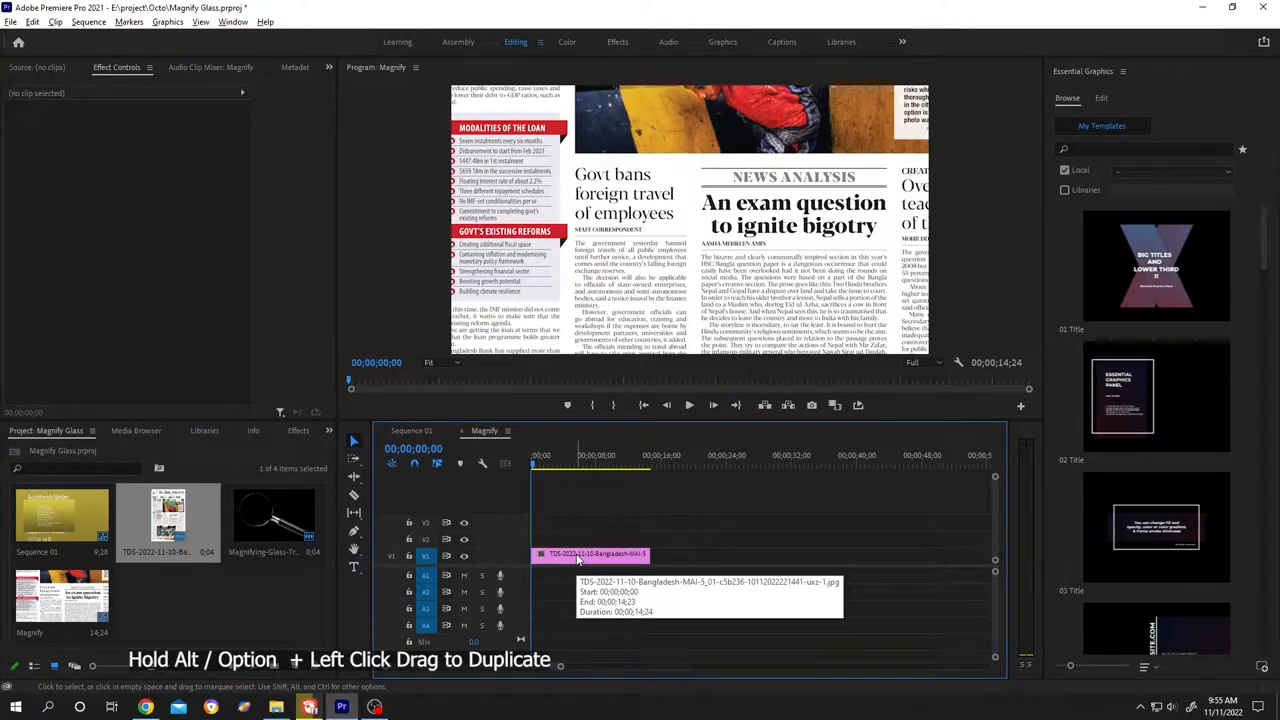
- Alt-drag the newspaper clip from V1 to create a duplicate directly above it on V2
left_click_drag(595, 553, 595, 537)
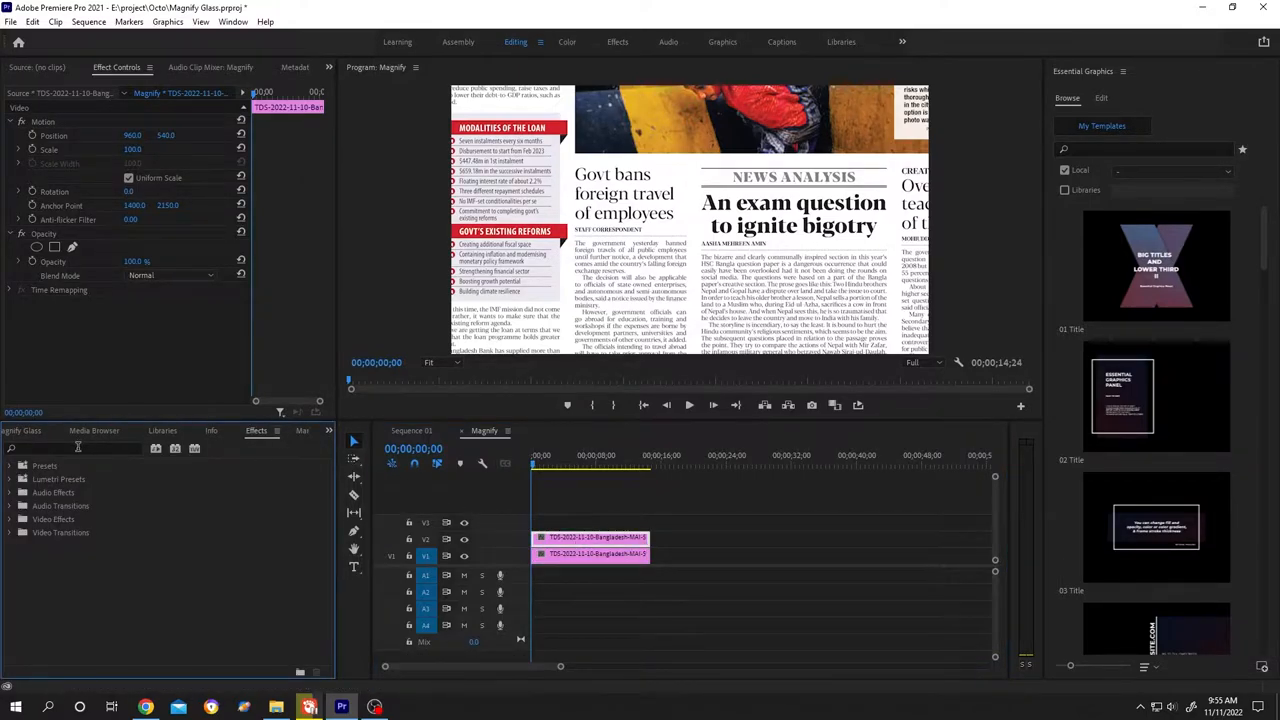
- Apply the obsolete Circle effect to the V2 newspaper copy and hide the V1 track
type("circ")
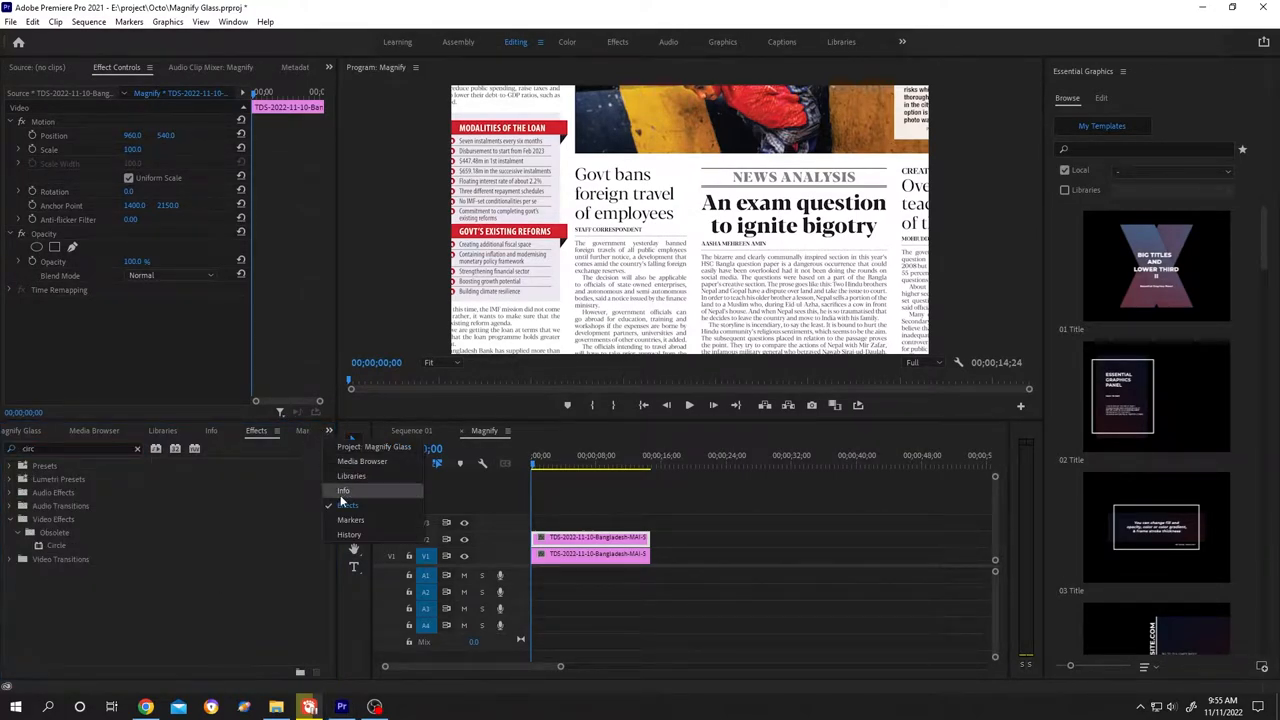
left_click(343, 490)
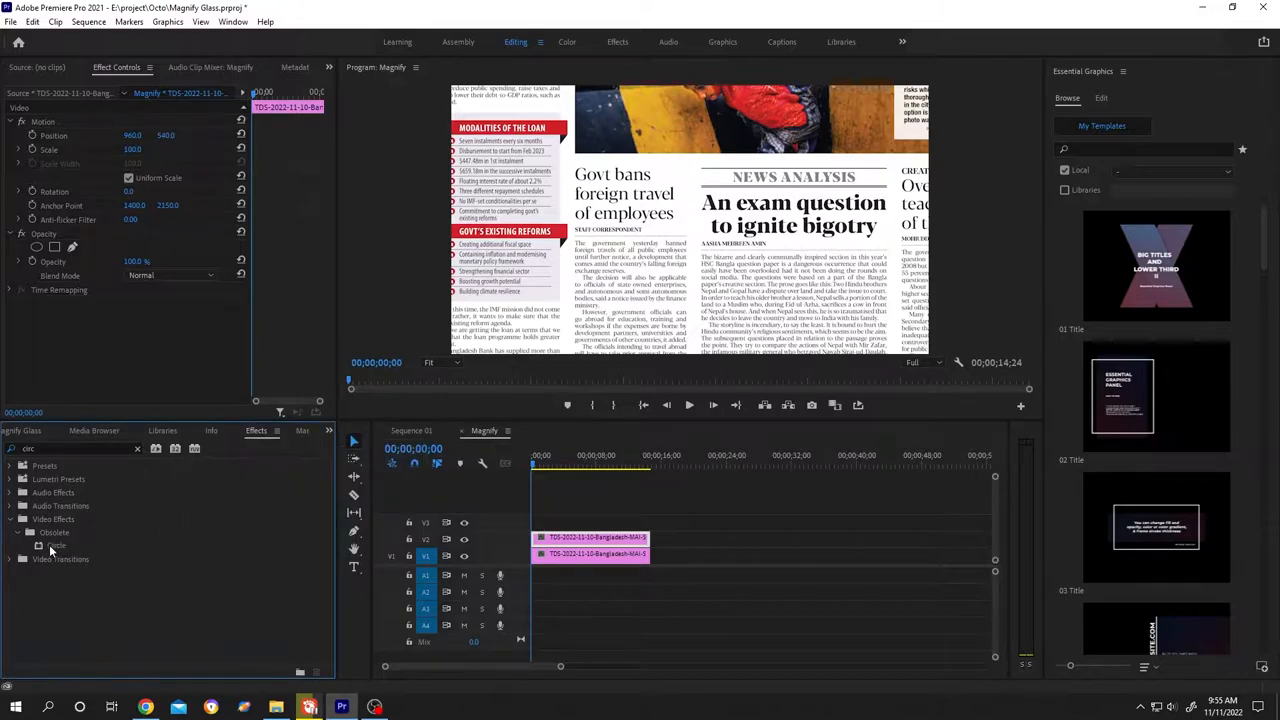
left_click_drag(55, 545, 583, 540)
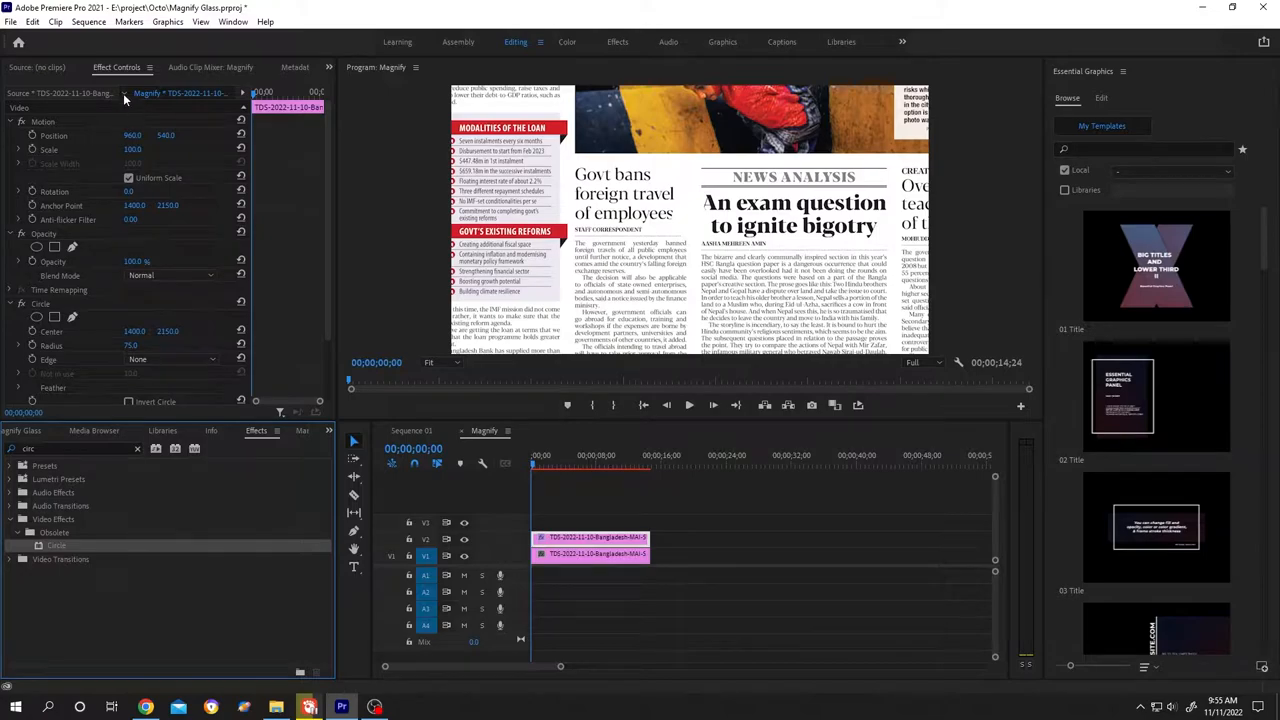
left_click(328, 67)
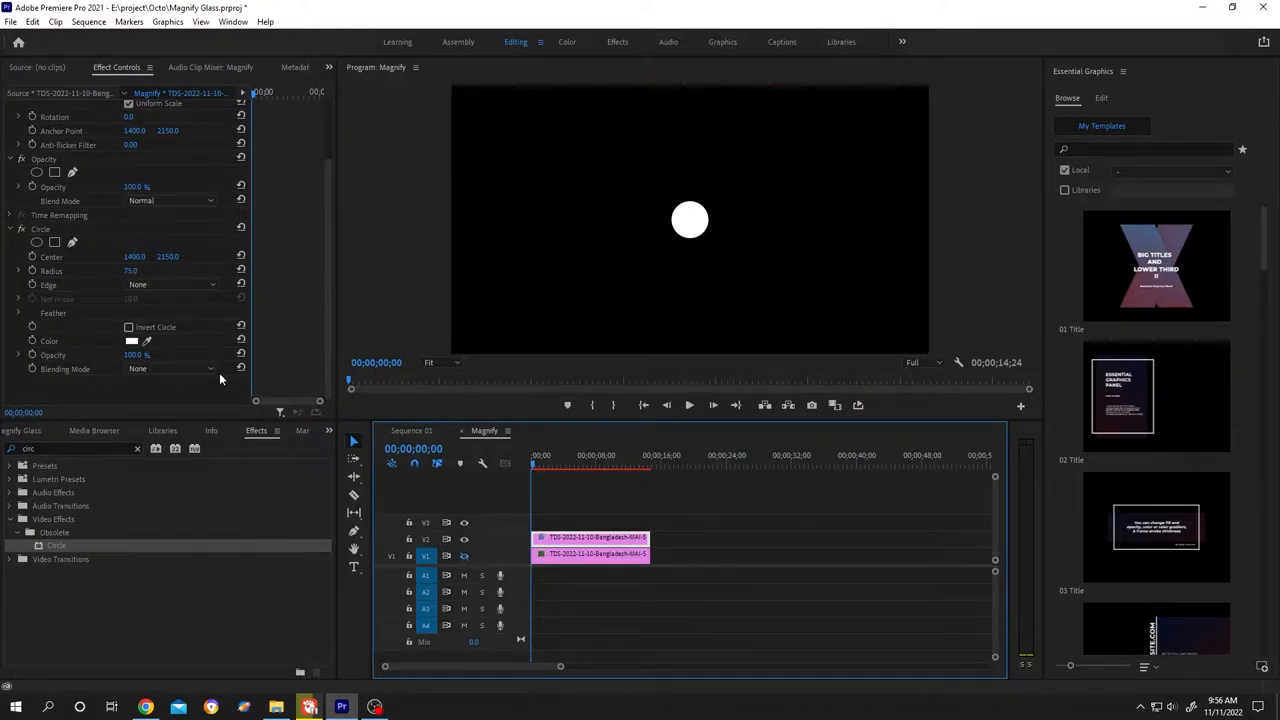
- Set the Circle blending mode to Stencil Alpha and move its center over the 'Govt bans' headline
left_click(170, 369)
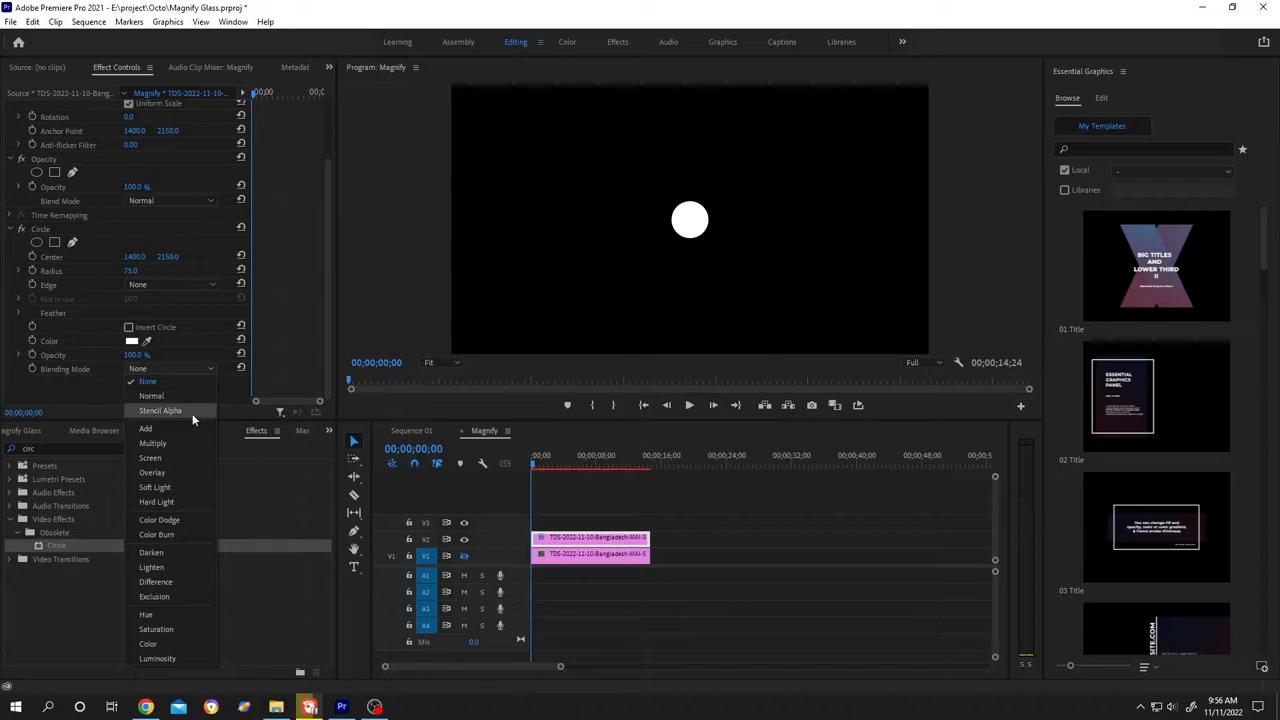
left_click(160, 410)
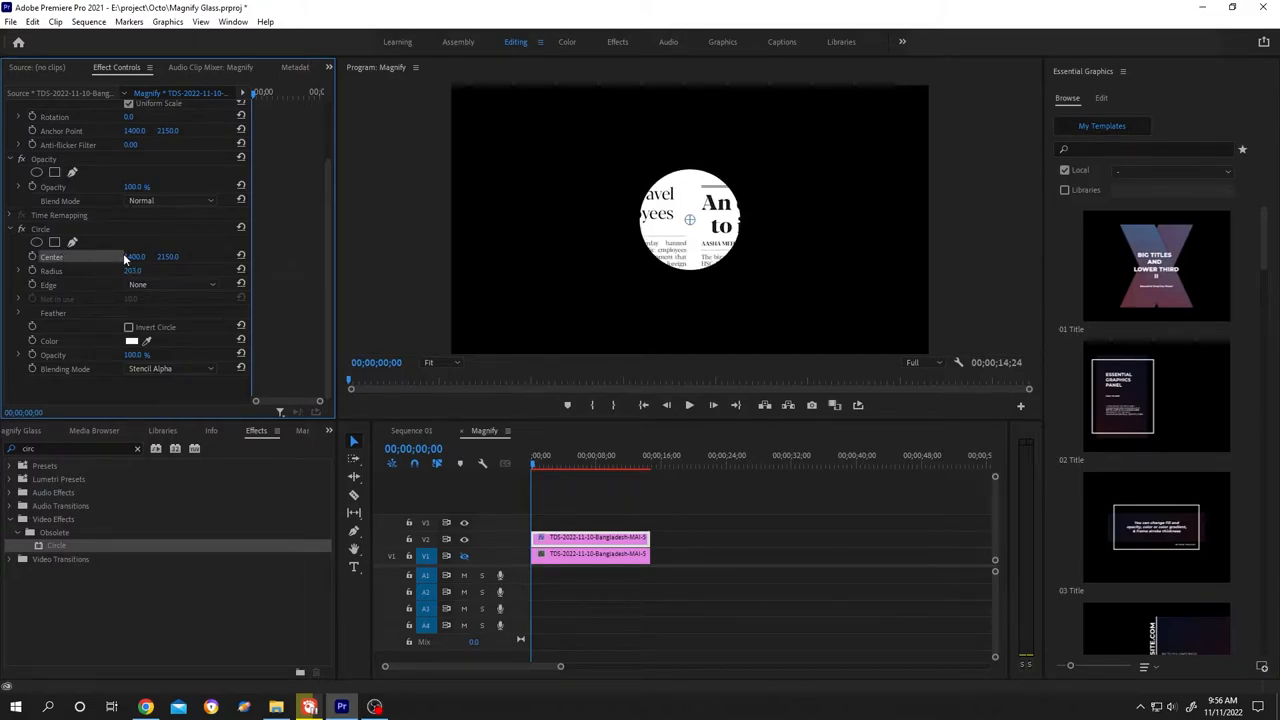
left_click_drag(688, 218, 640, 222)
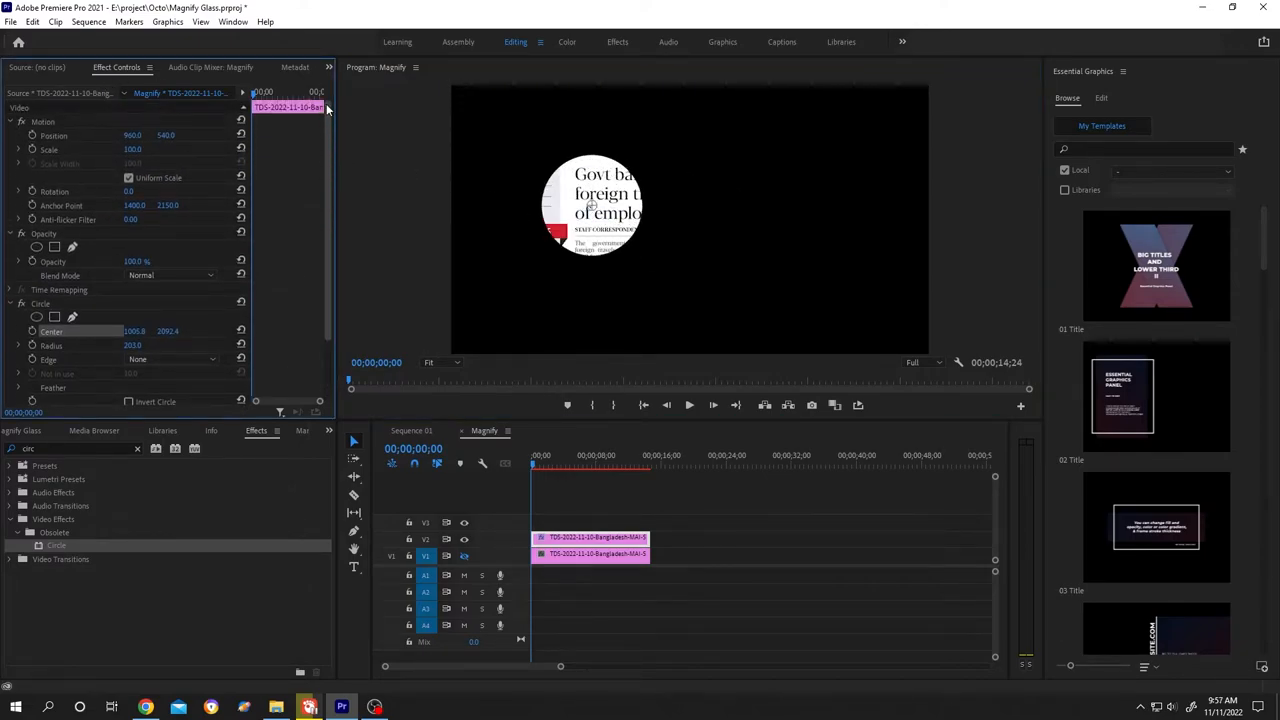
- Scale the V2 newspaper copy to 115% and re-enable the V1 track
double_click(135, 148)
type("115")
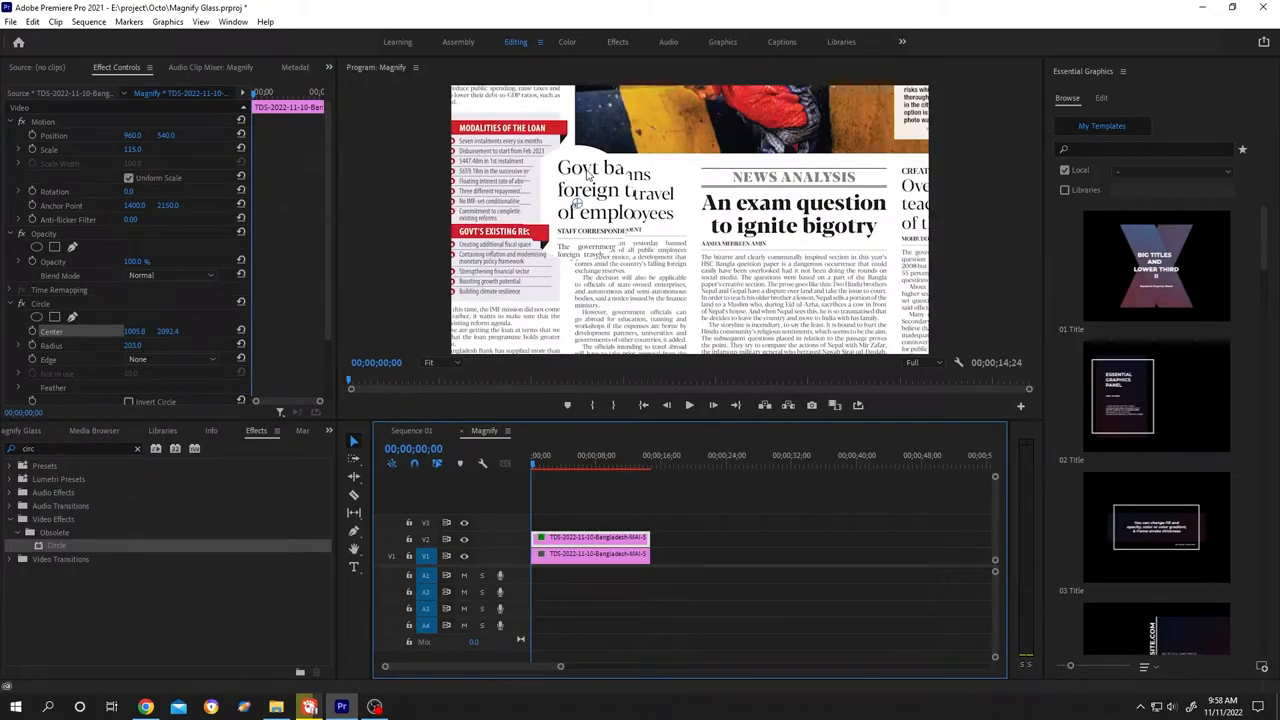
mouse_move(632, 186)
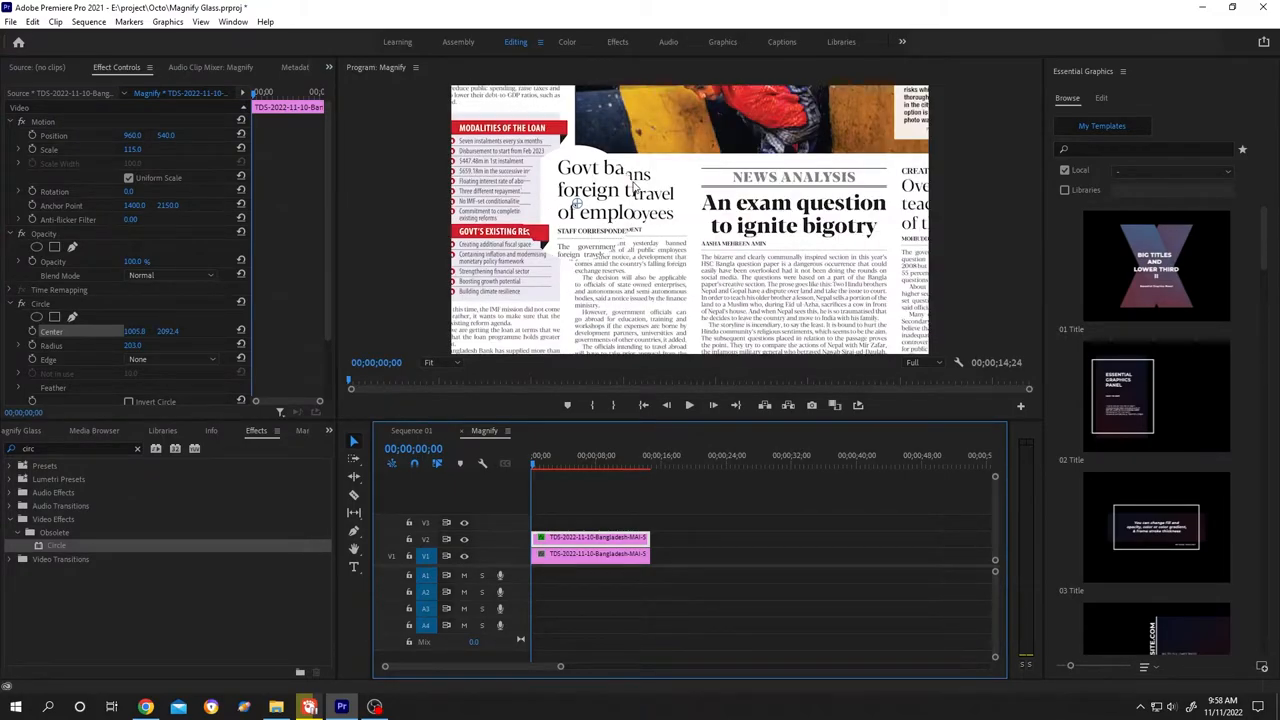
left_click(592, 554)
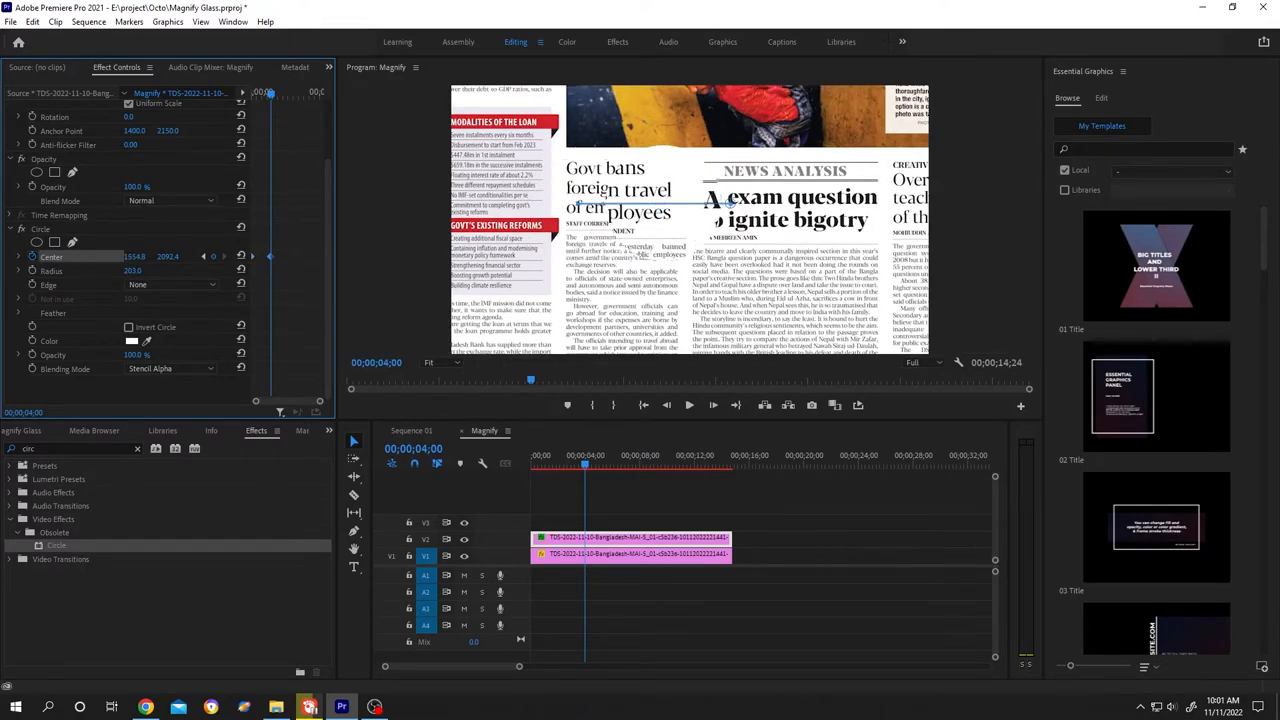
- Extend both clips and keyframe the Circle Center to reach X 1554.8 at 4 seconds
left_click(89, 22)
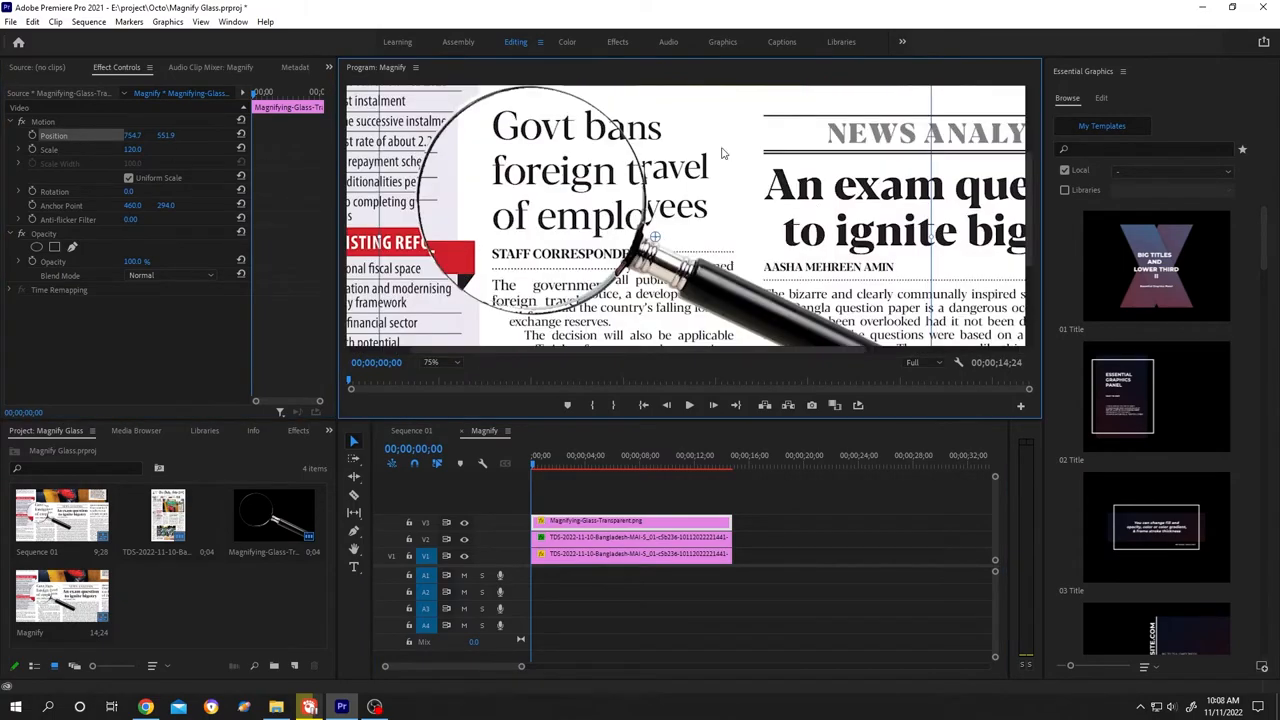
- Place Magnifying-Glass-Transparent.png on V3 at 120% scale, positioned to frame the circle
left_click(437, 362)
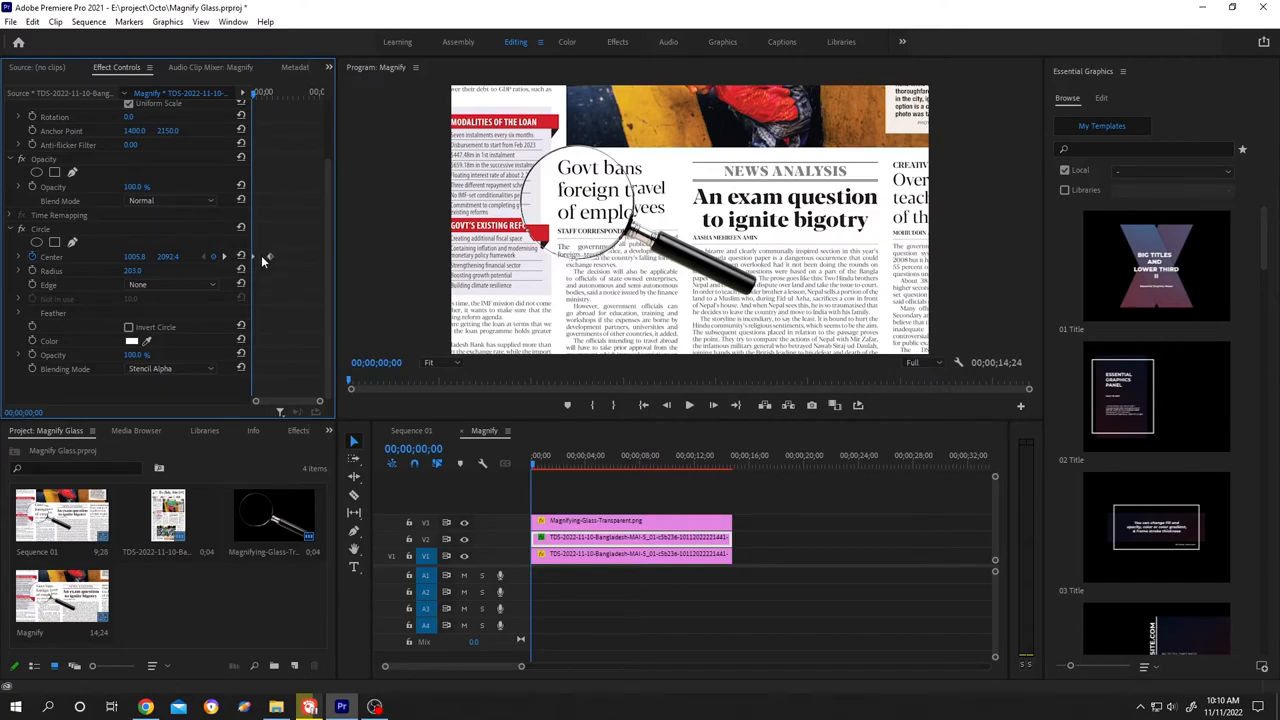
- Keyframe the magnifier's Position at 0 and 4 seconds to follow the circle, then play back
left_click(584, 465)
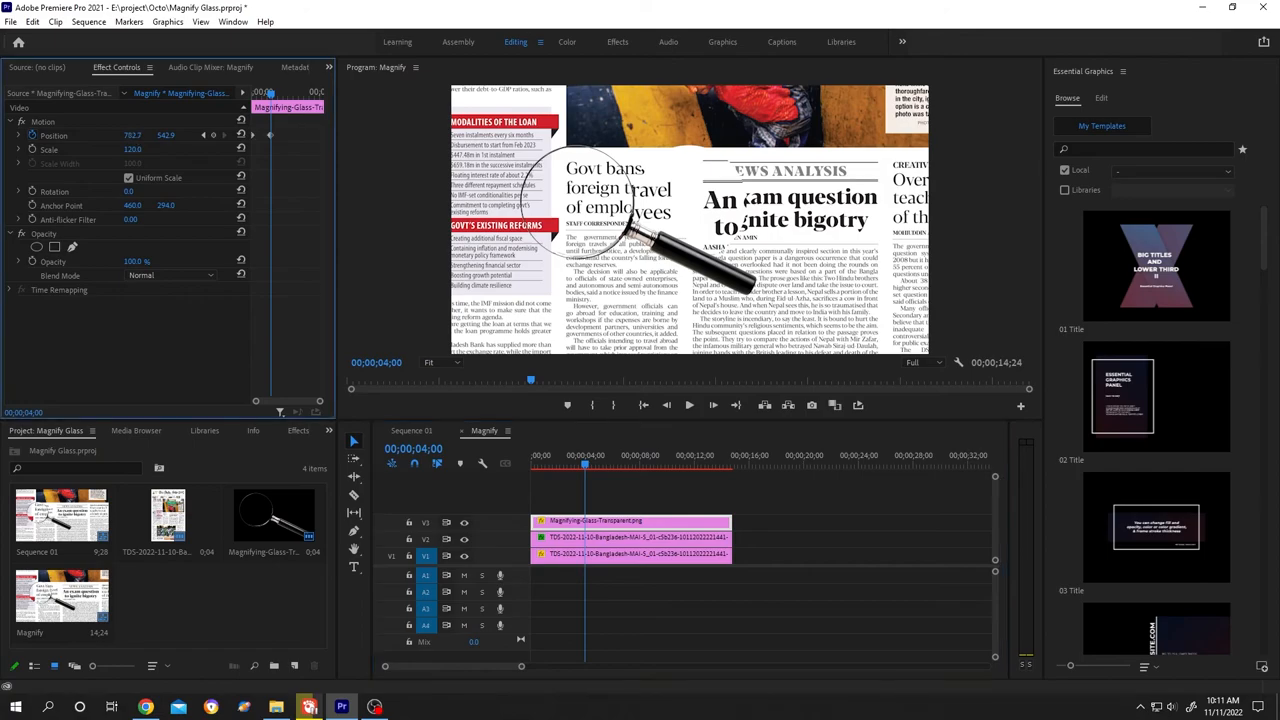
left_click(689, 405)
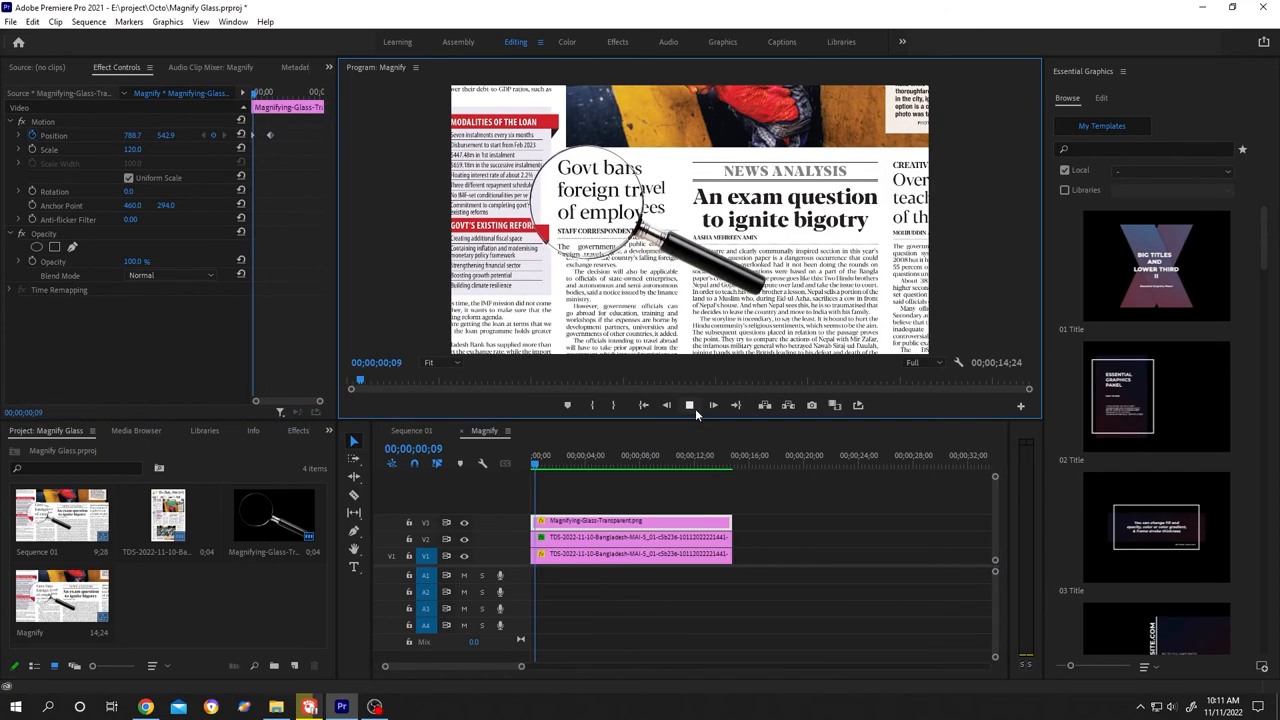